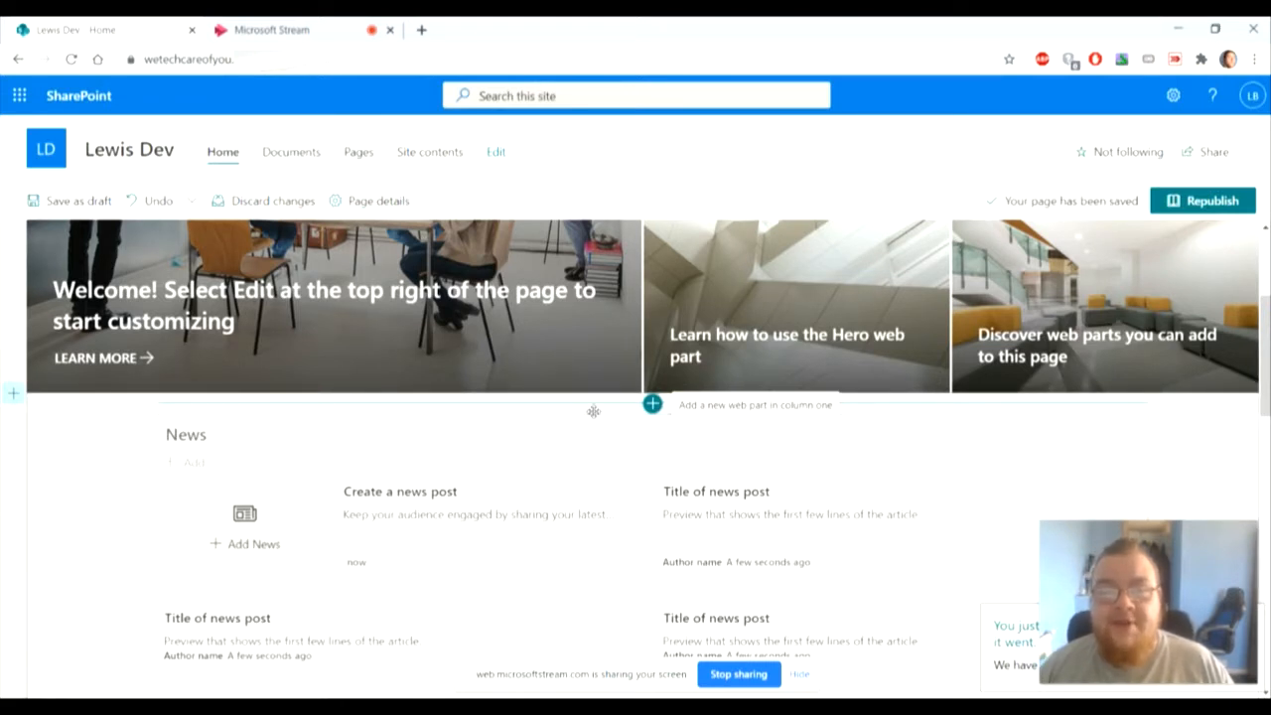
{"action": "mouse_move", "coordinate": [610, 410]}
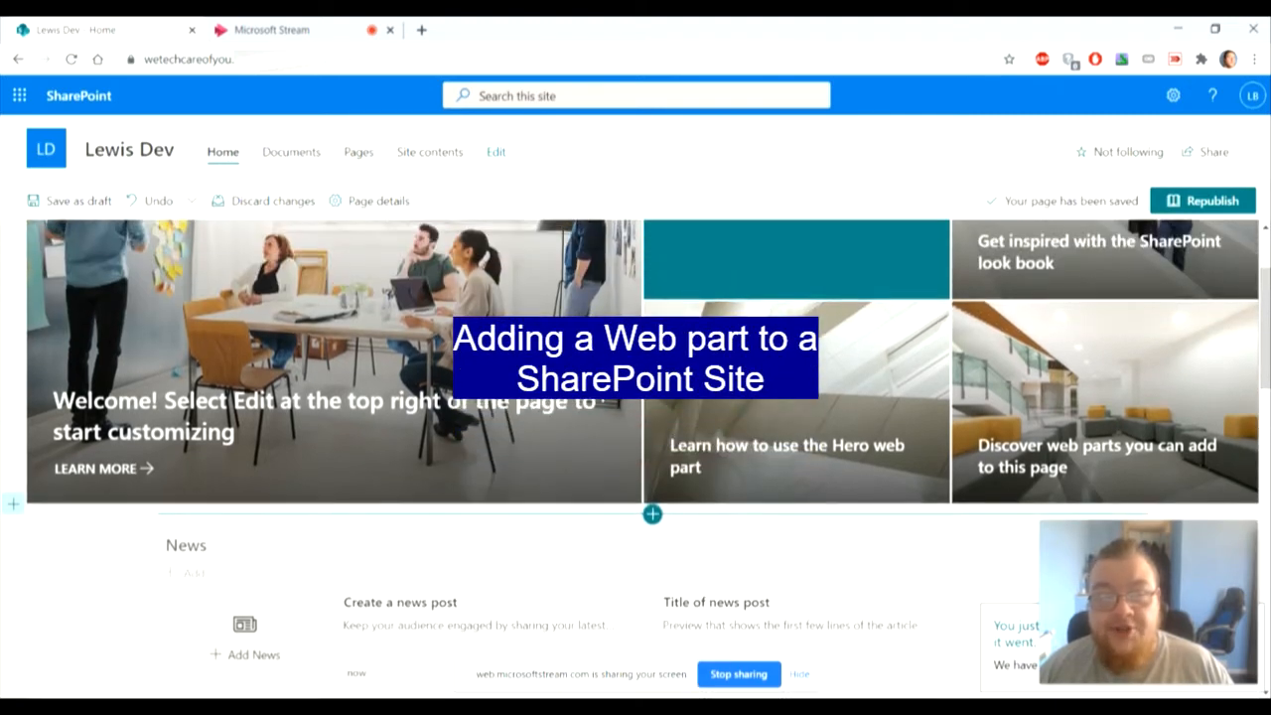
- Scroll below the hero section and open the web part picker there
{"action": "scroll", "scroll_direction": "down", "scroll_amount": 3}
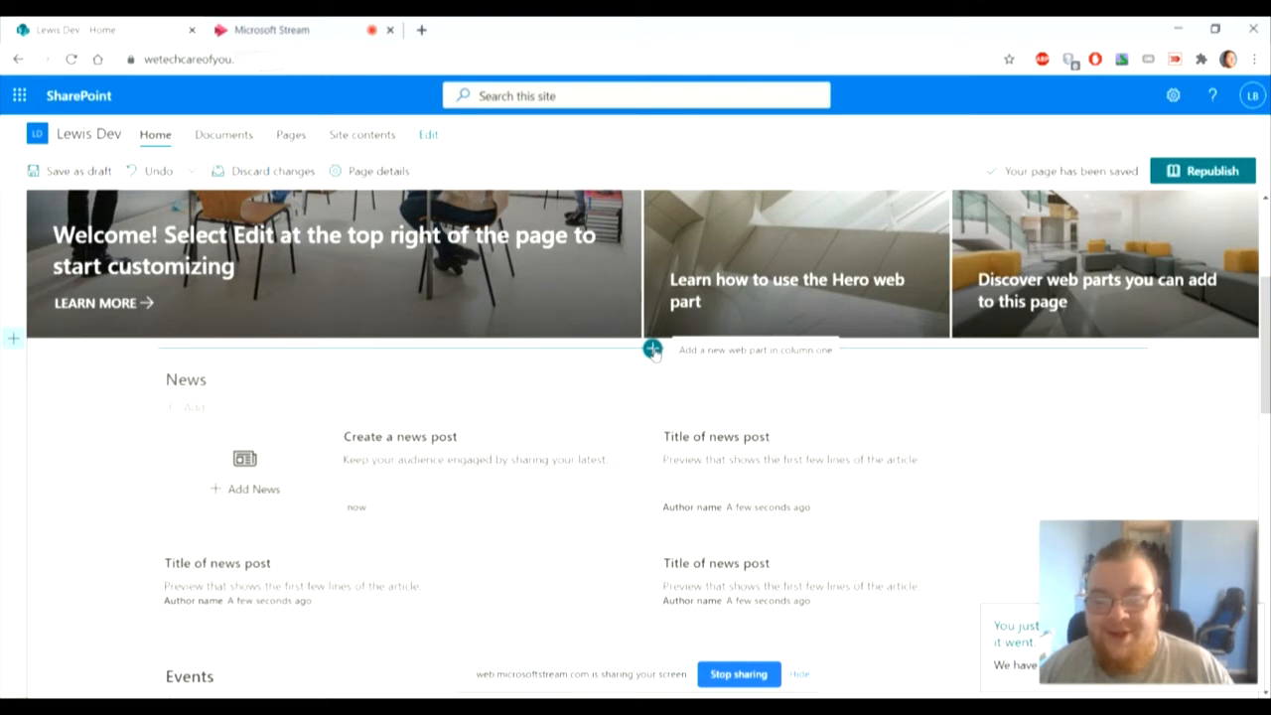
{"action": "left_click", "coordinate": [652, 349]}
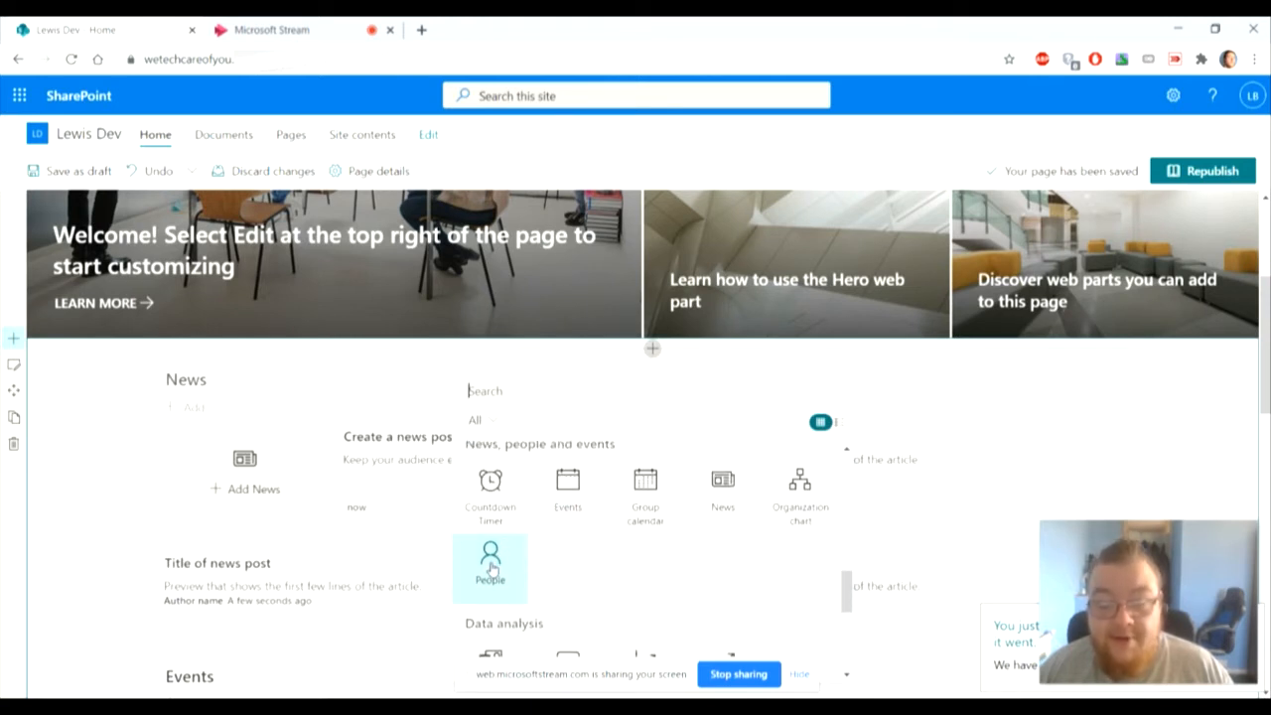
{"action": "mouse_move", "coordinate": [489, 561]}
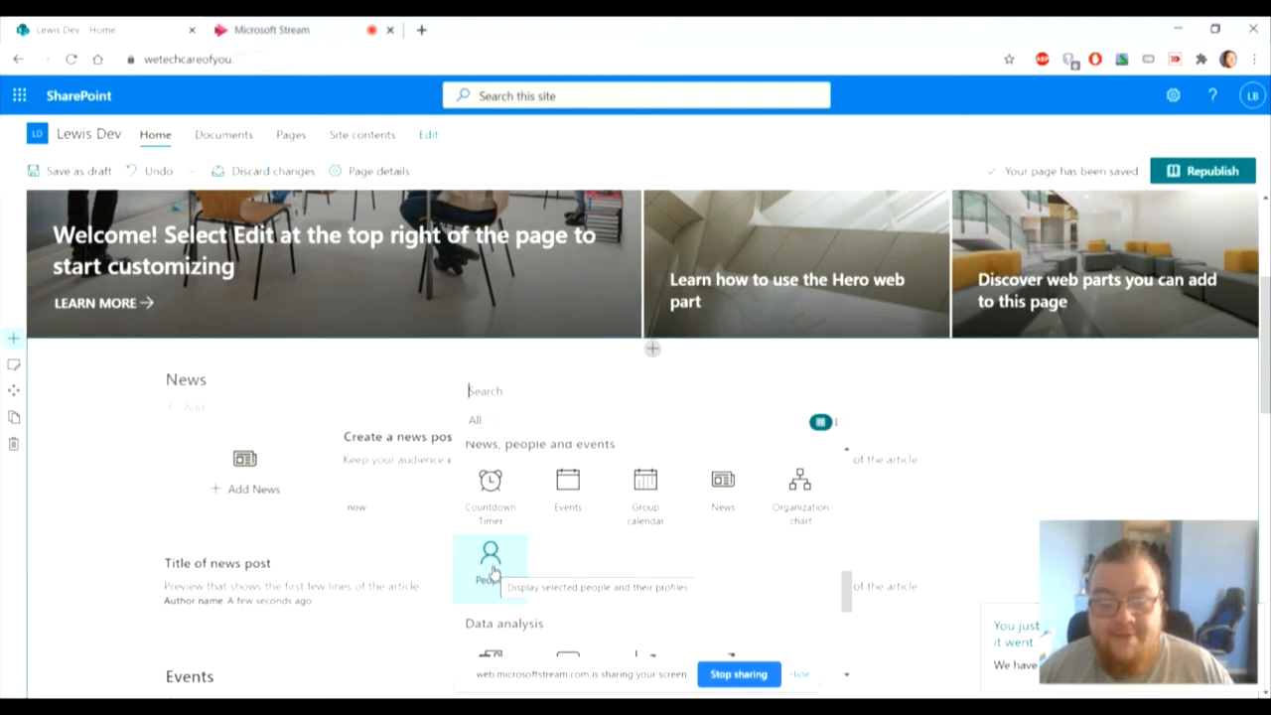
{"action": "left_click", "coordinate": [489, 553]}
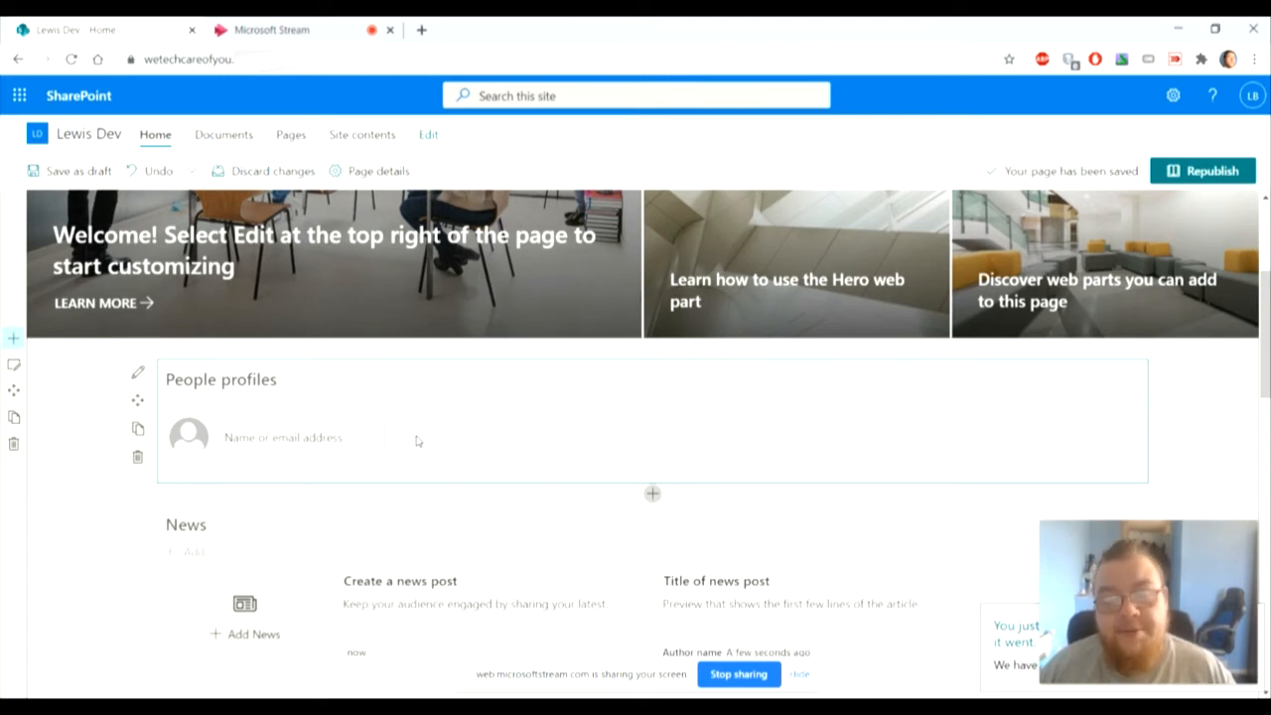
{"action": "type", "text": "te"}
{"action": "type", "text": "lewis"}
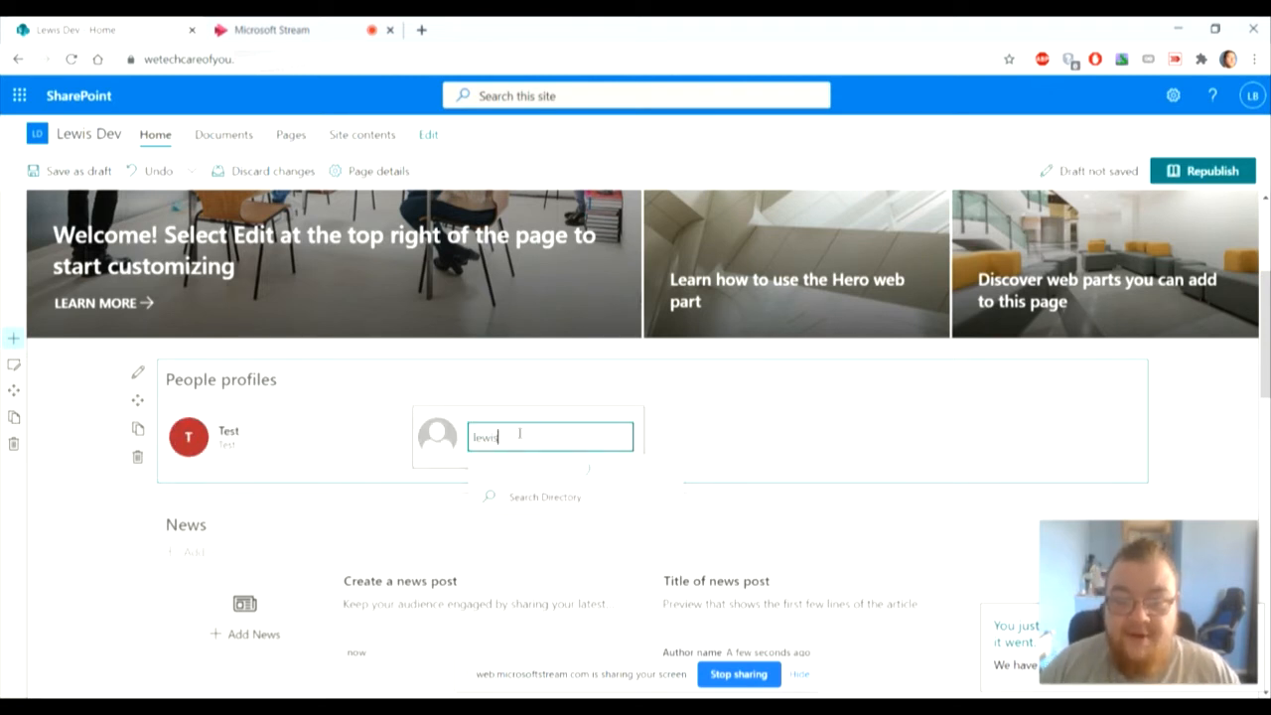
{"action": "left_click", "coordinate": [549, 437]}
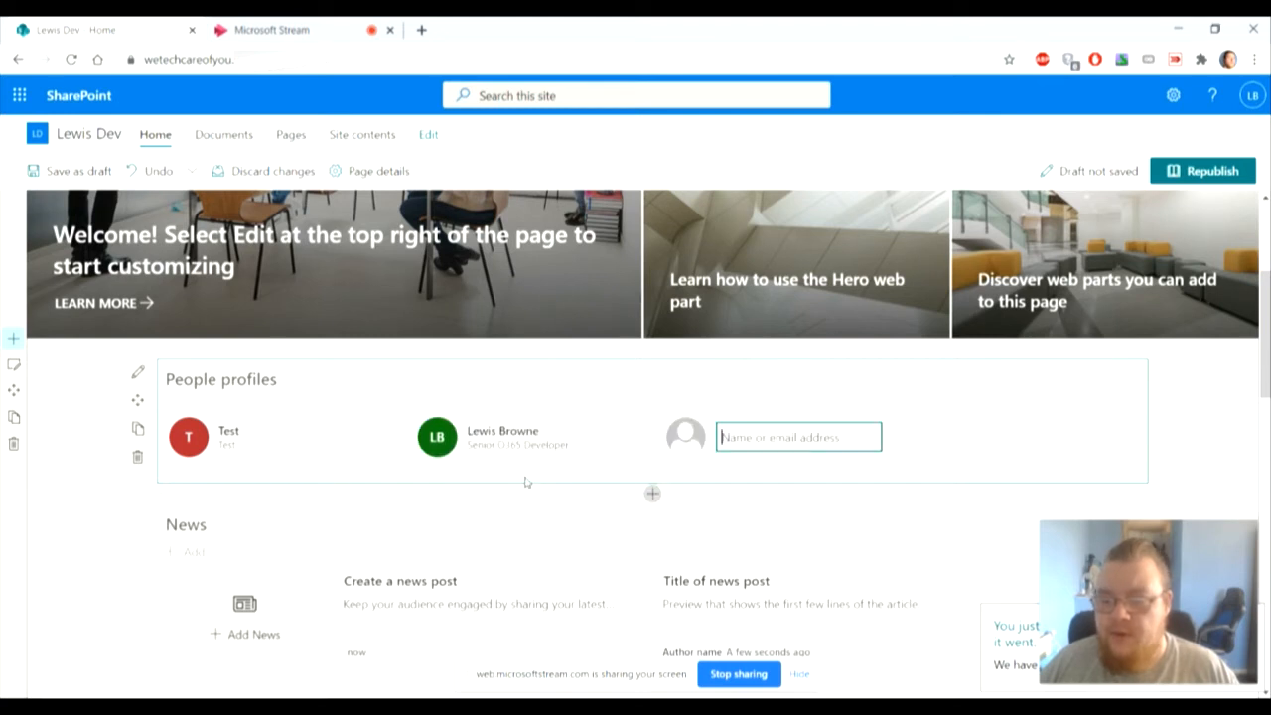
{"action": "mouse_move", "coordinate": [527, 442]}
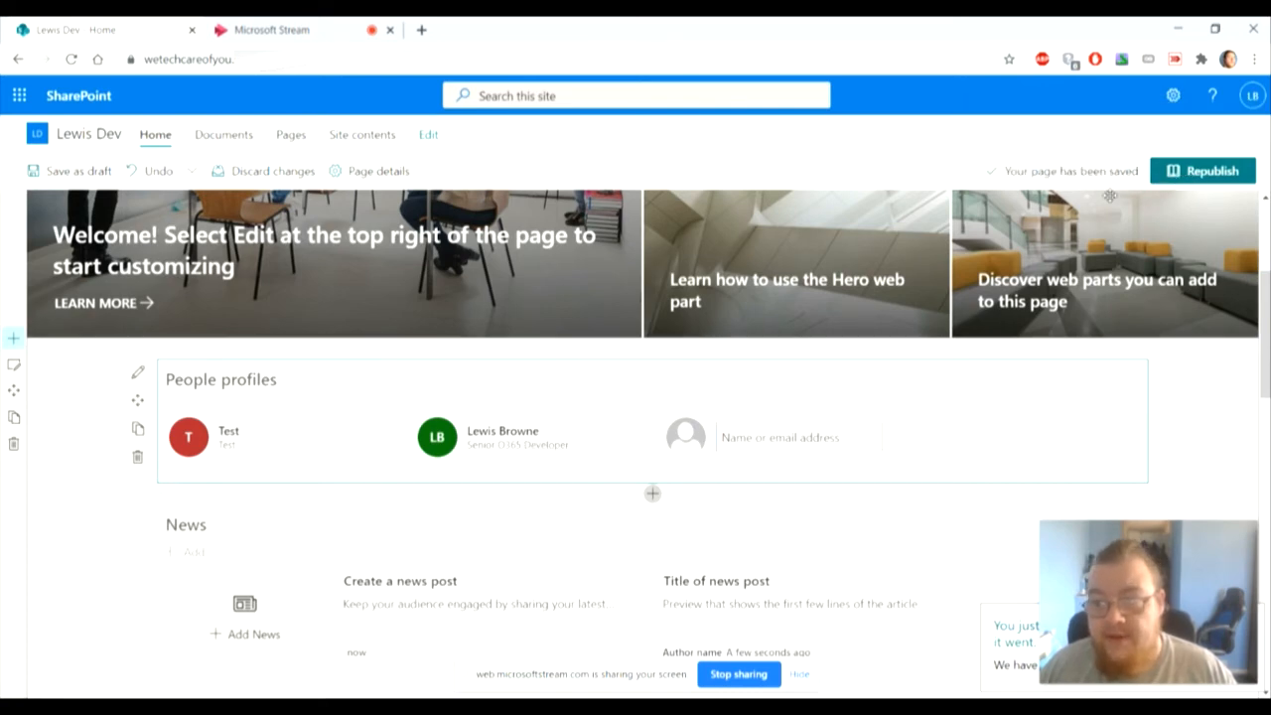
{"action": "left_click", "coordinate": [1202, 170]}
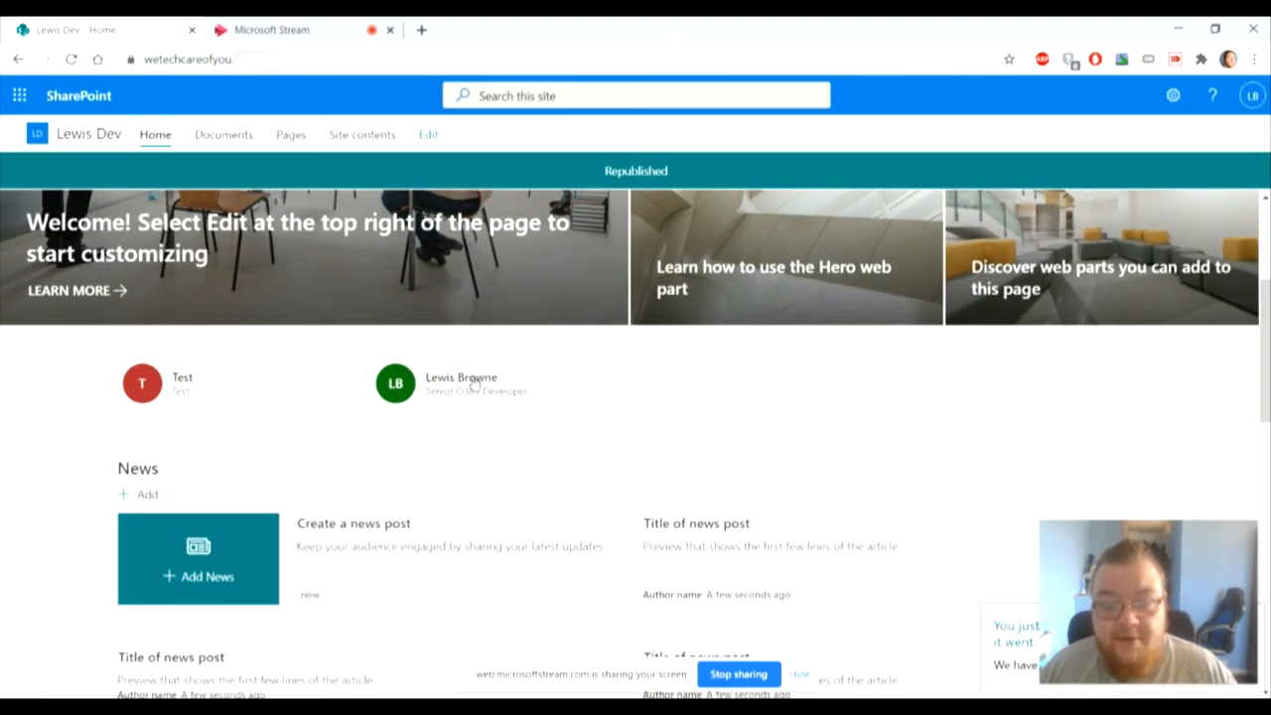
{"action": "left_click", "coordinate": [394, 383]}
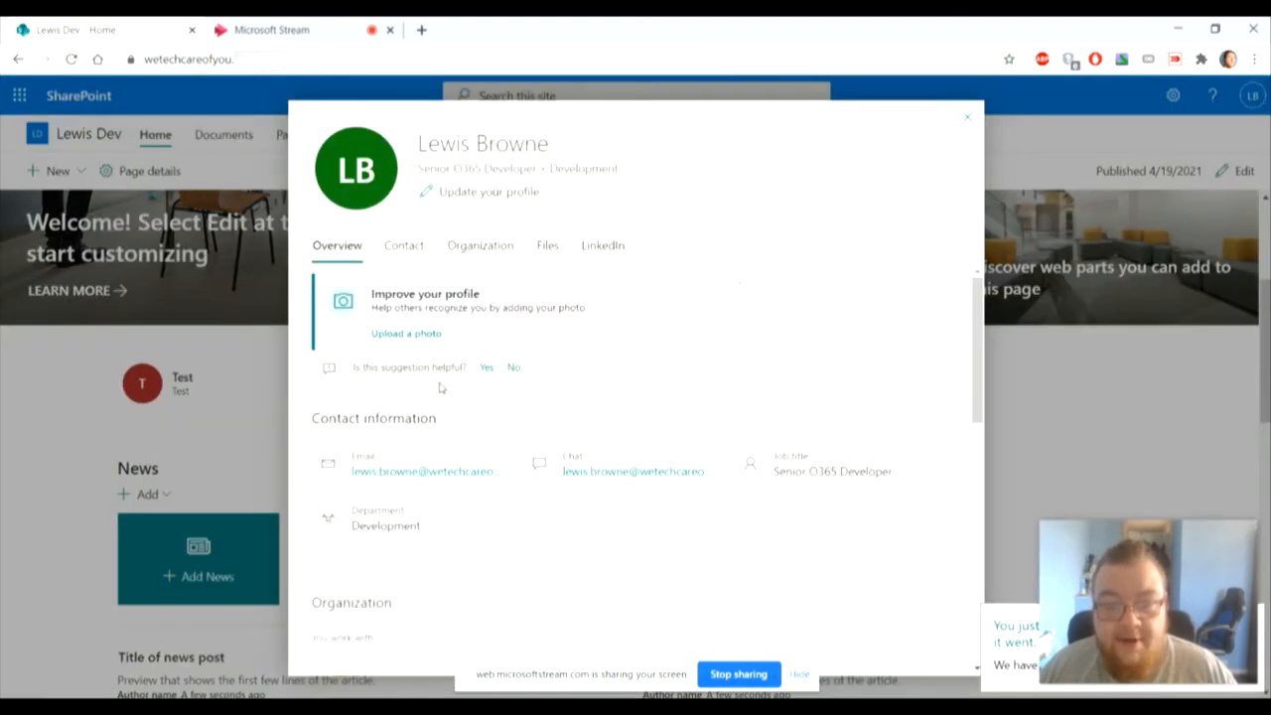
{"action": "mouse_move", "coordinate": [414, 462]}
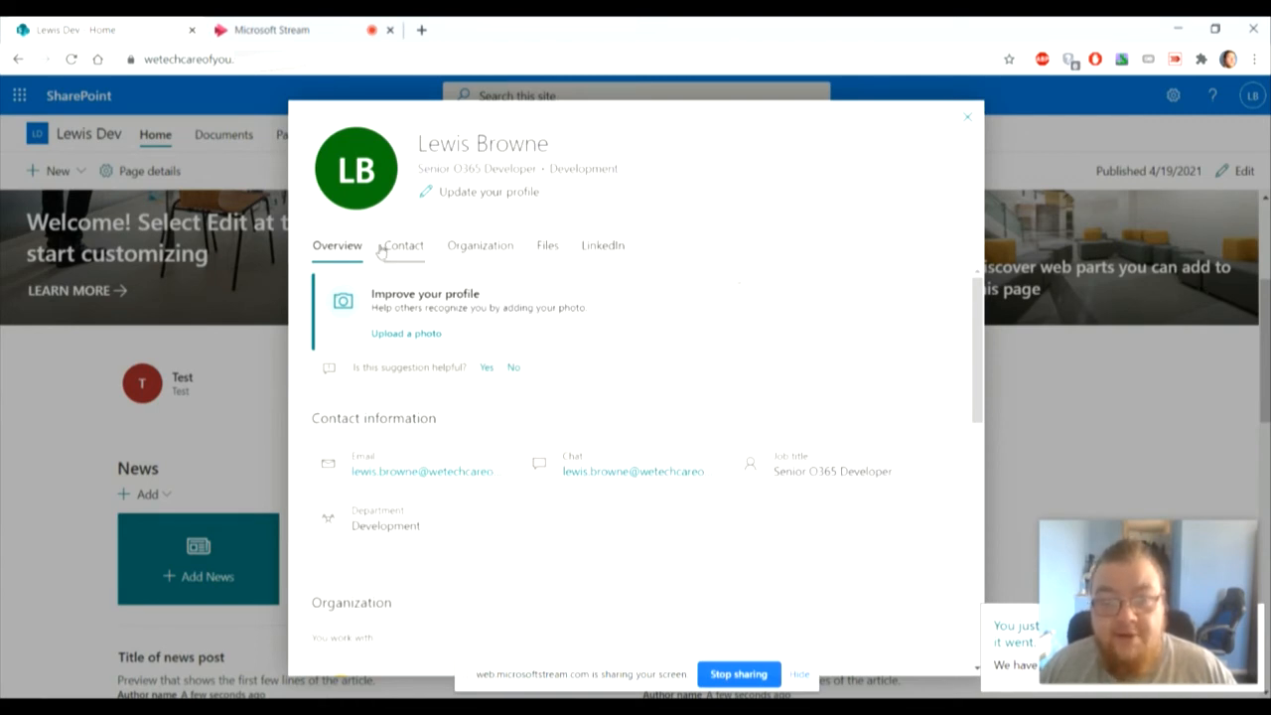
{"action": "left_click", "coordinate": [403, 245]}
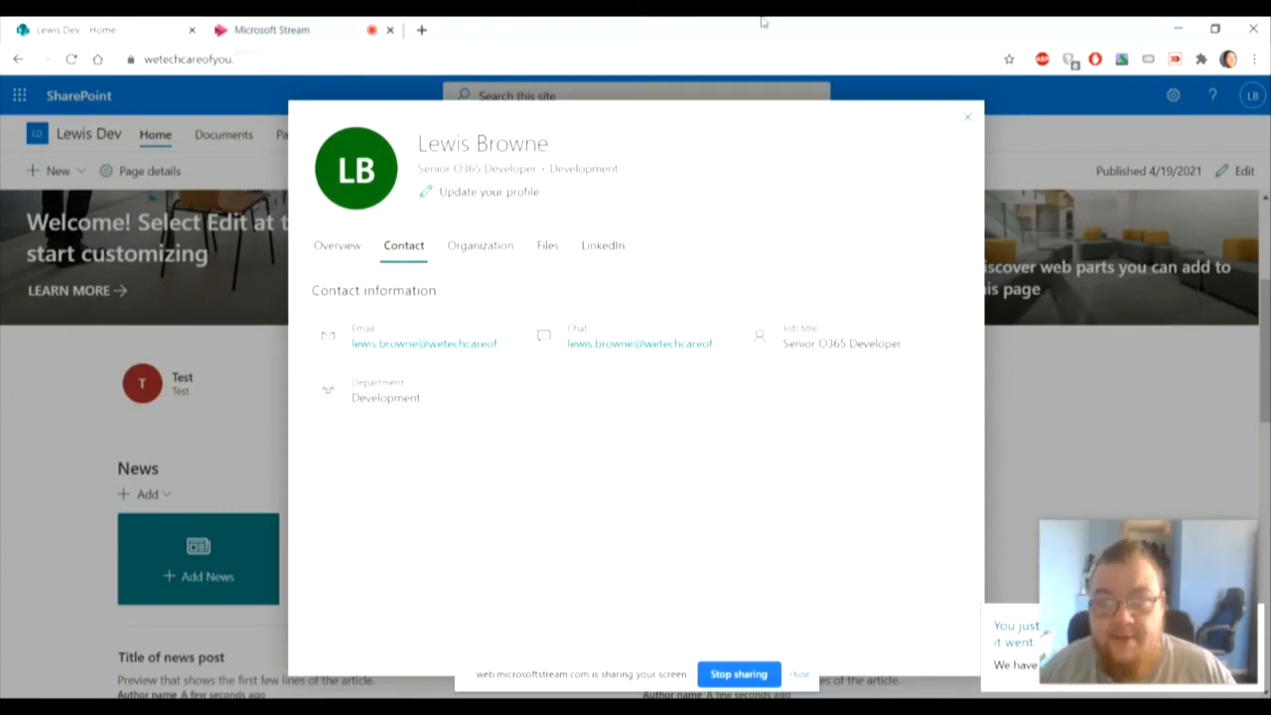
{"action": "left_click", "coordinate": [966, 116]}
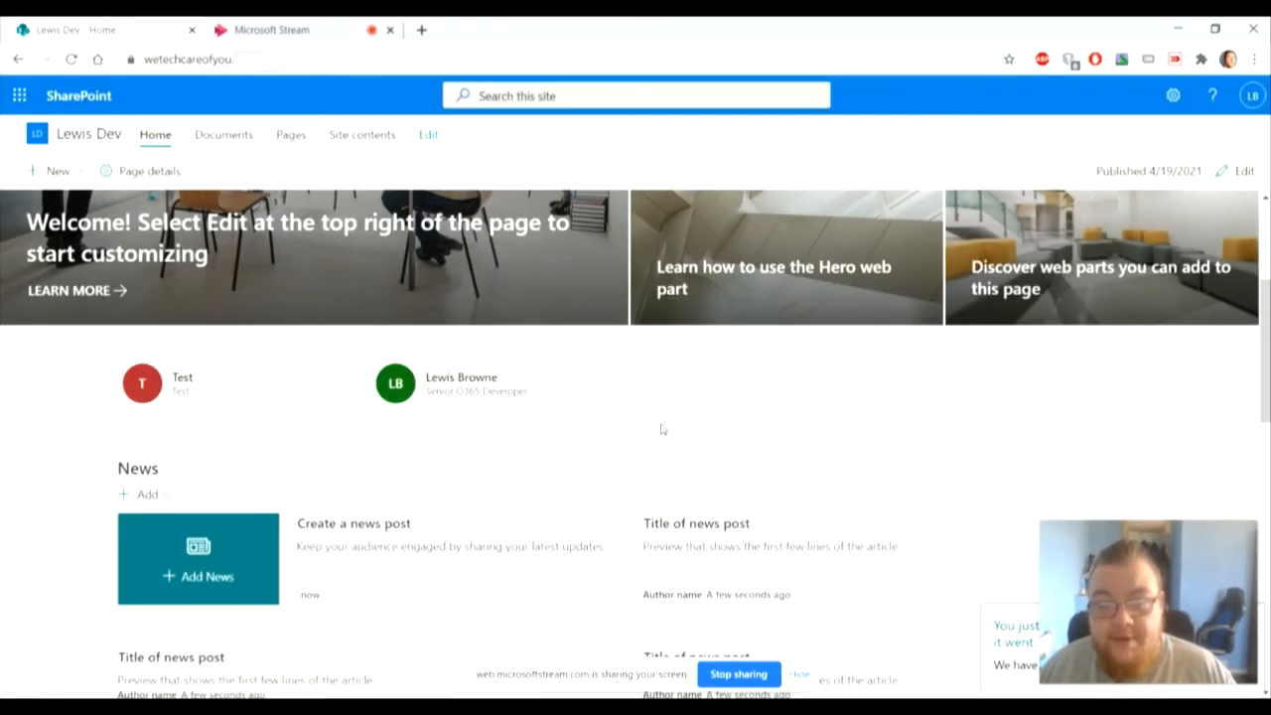